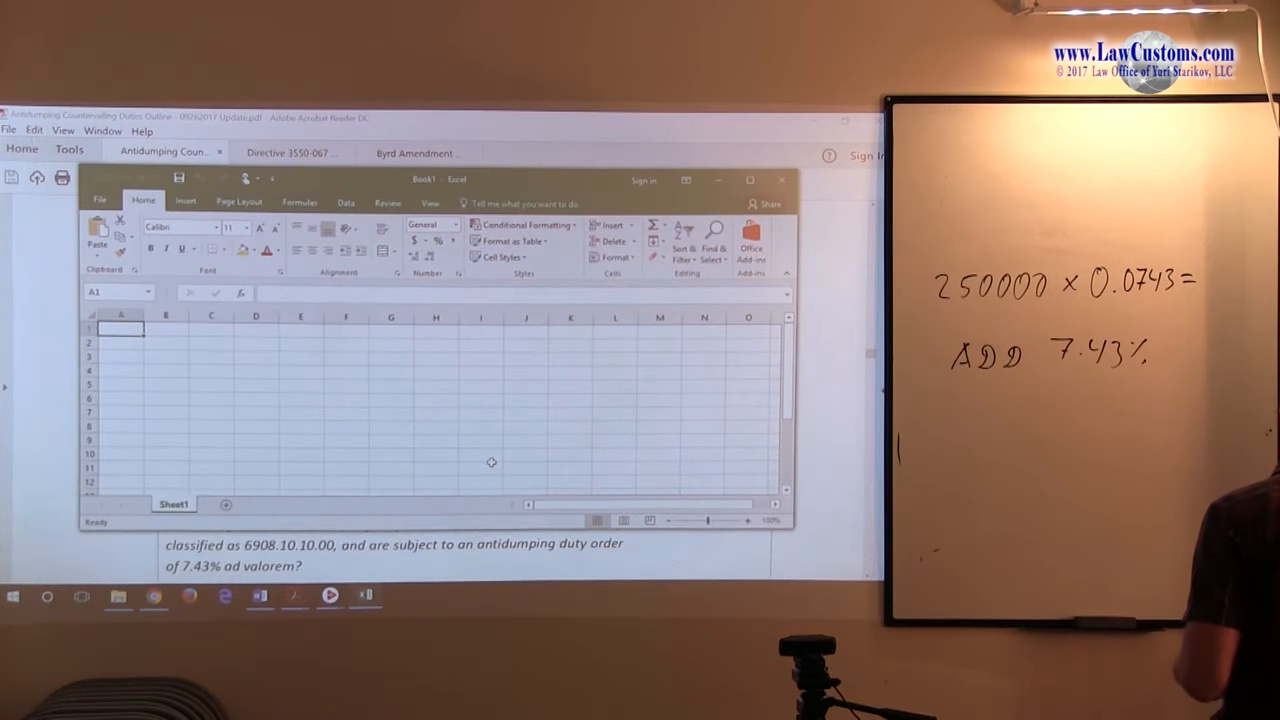
Enter 250000 in A1 and start the duty rate 0.0743 in A2.
{"action": "type", "text": "250"}
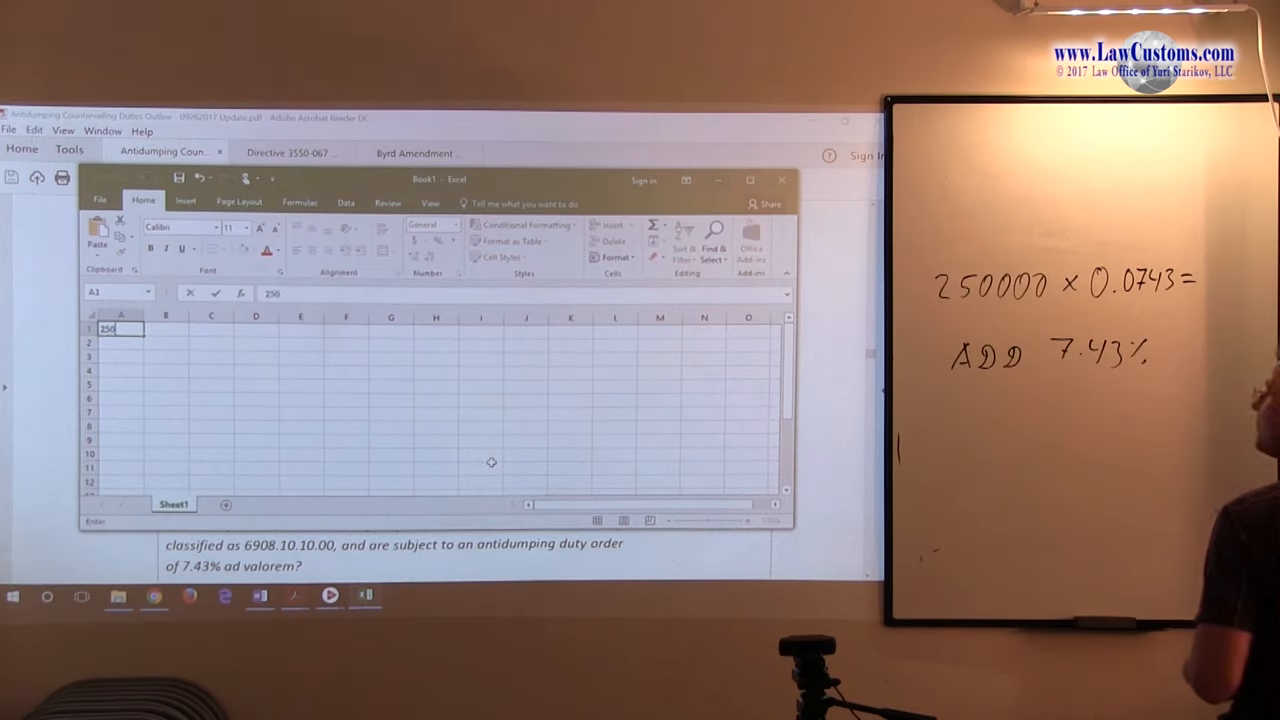
{"action": "type", "text": "00"}
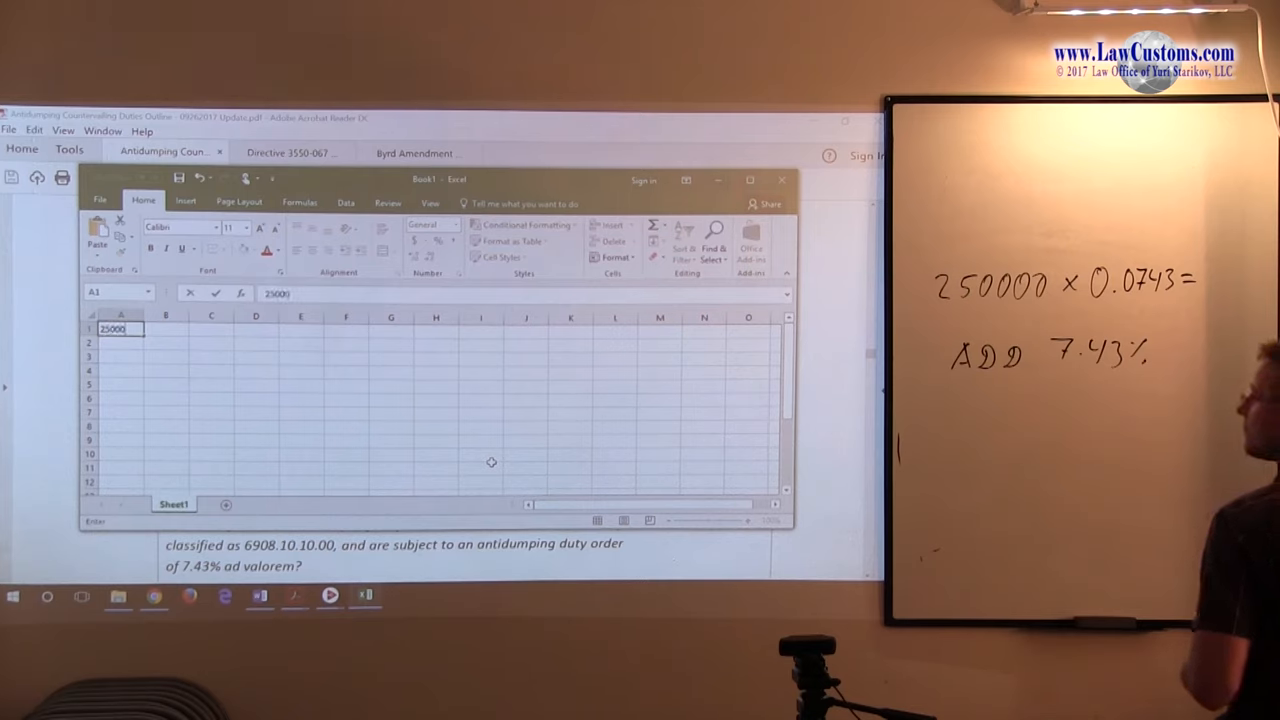
{"action": "type", "text": "0"}
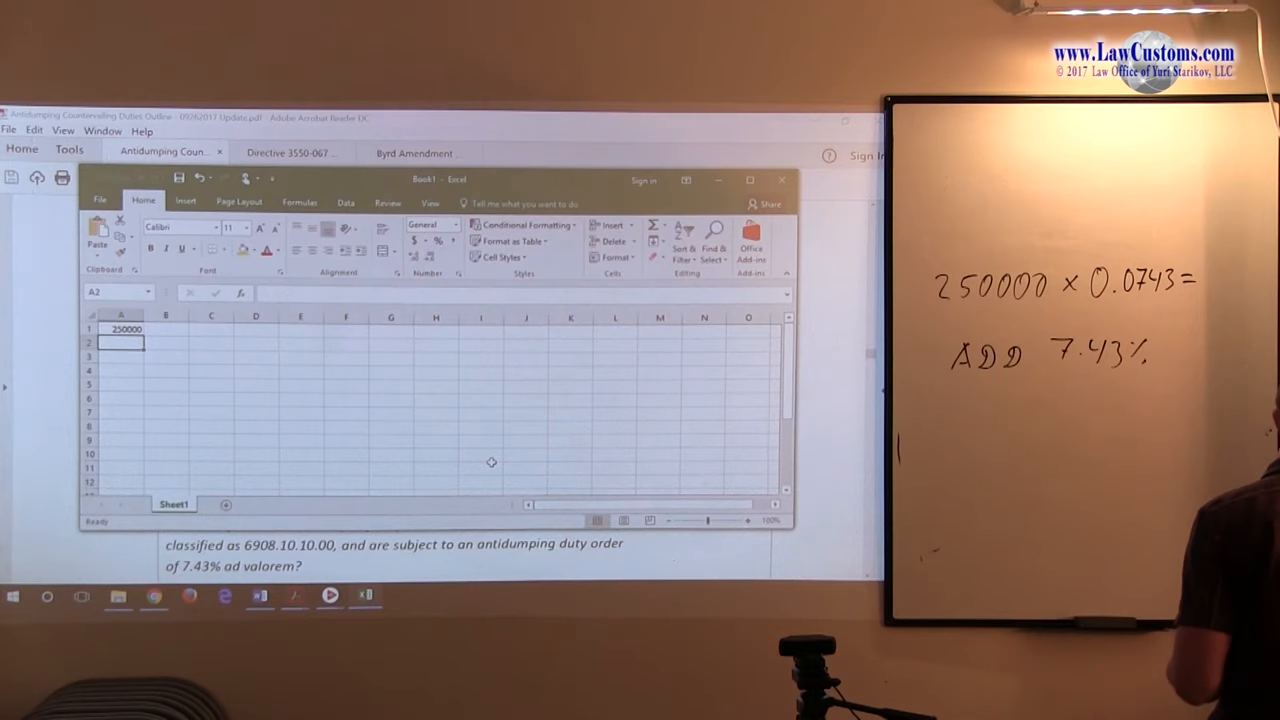
{"action": "type", "text": "0"}
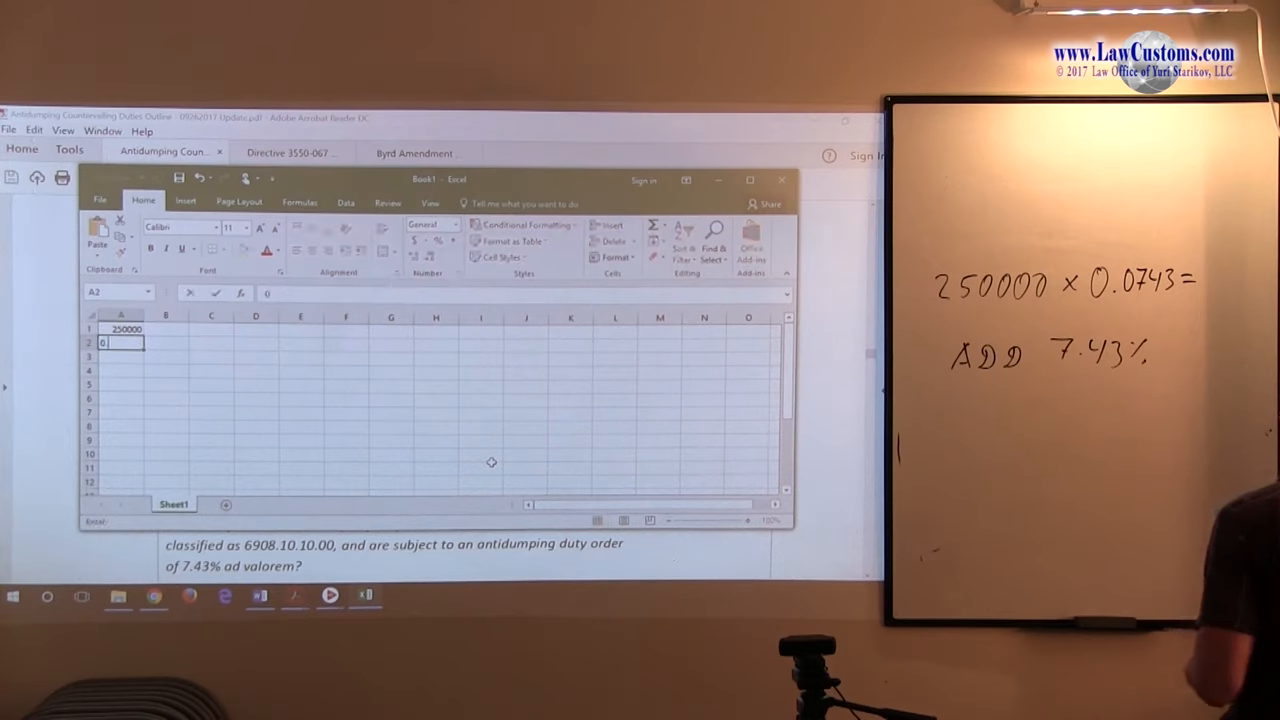
{"action": "type", "text": ".0743"}
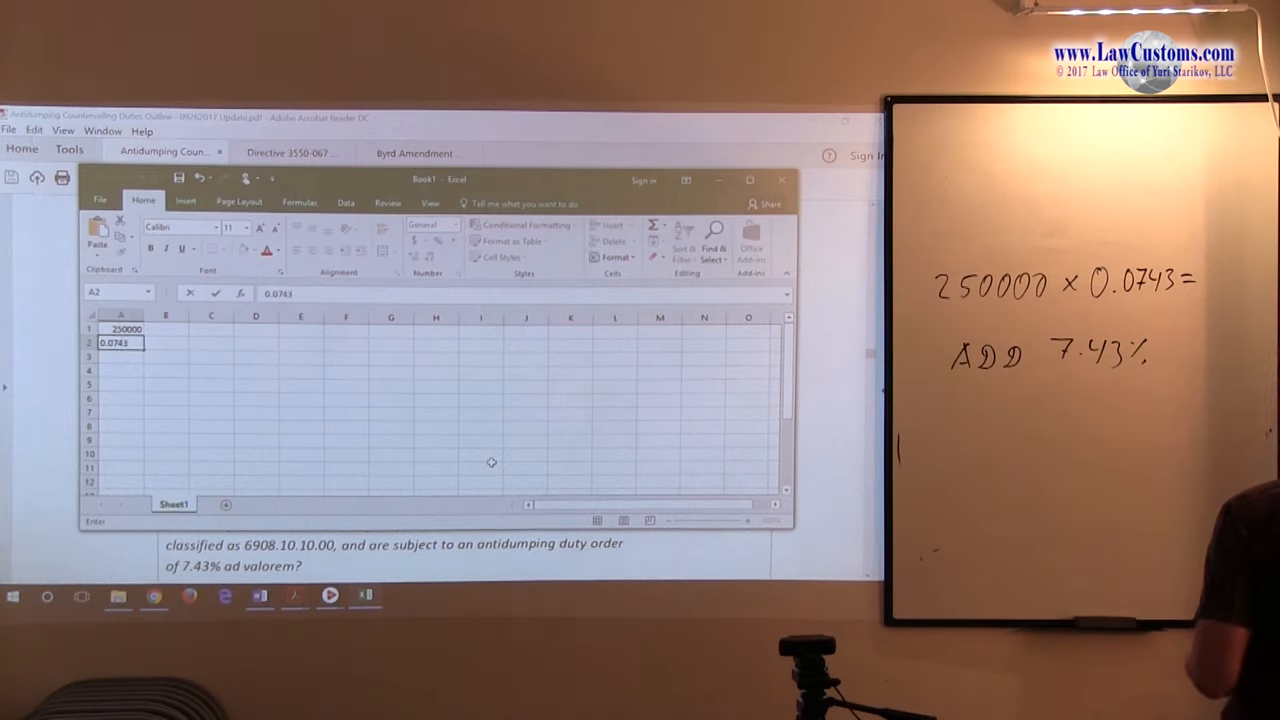
Commit 0.0743 in A2 and enter =A1*A2 in A3, giving 18575.
{"action": "key", "text": "Return"}
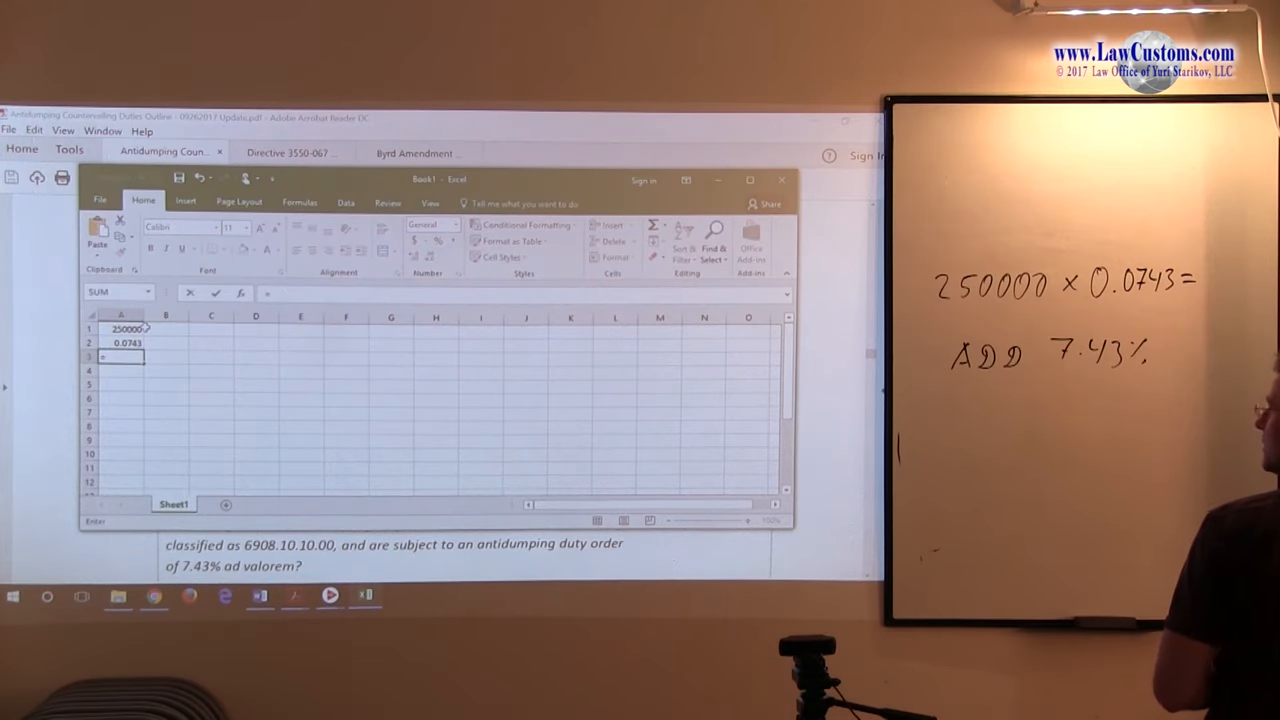
{"action": "type", "text": "=A1"}
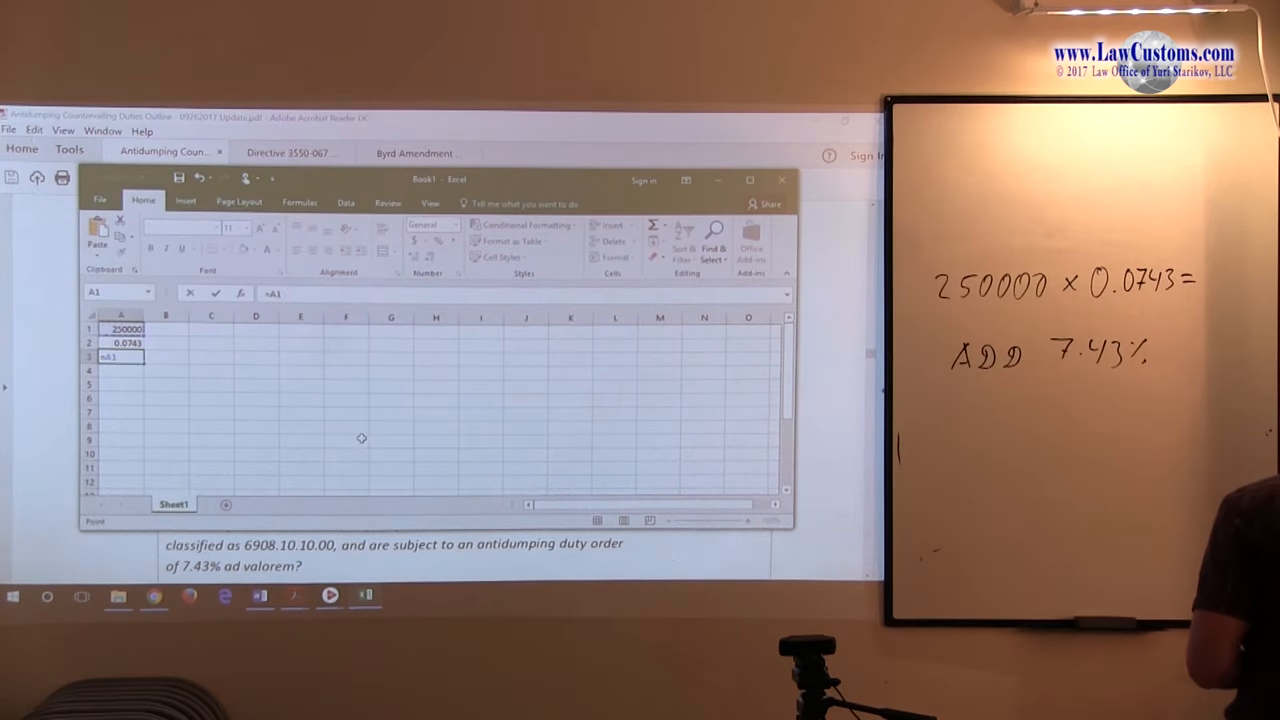
{"action": "type", "text": "*"}
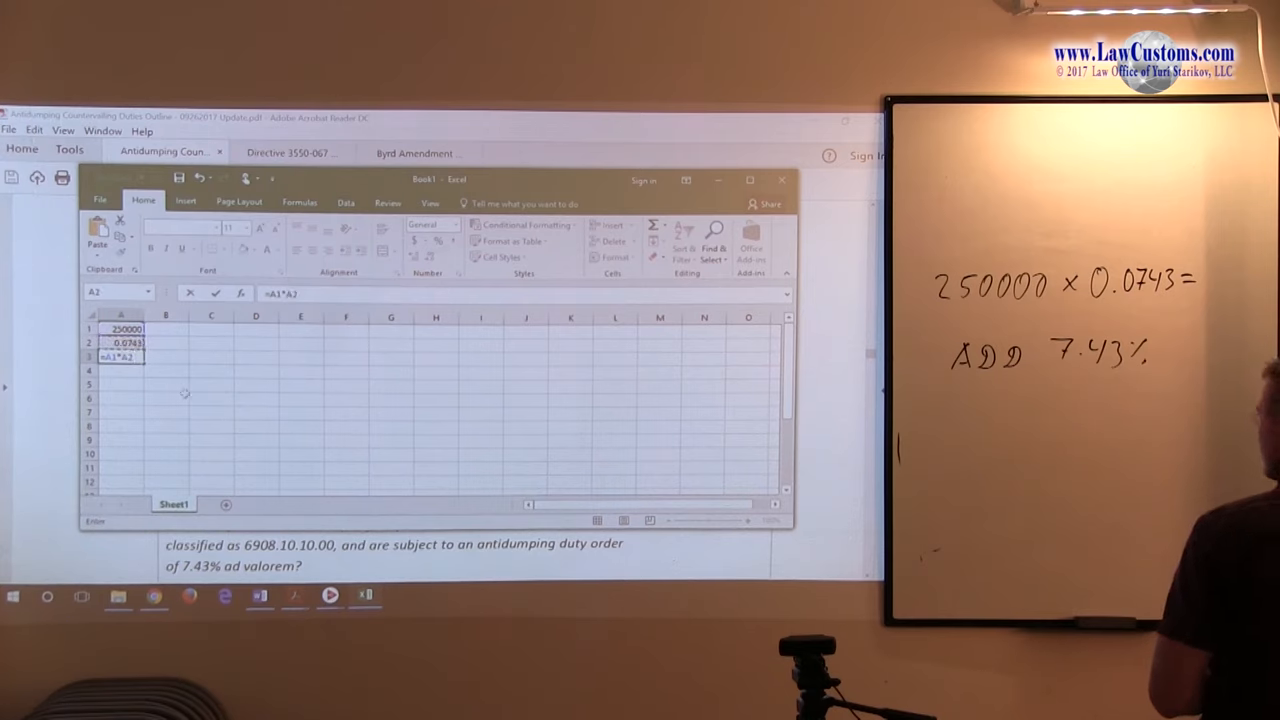
{"action": "key", "text": "enter"}
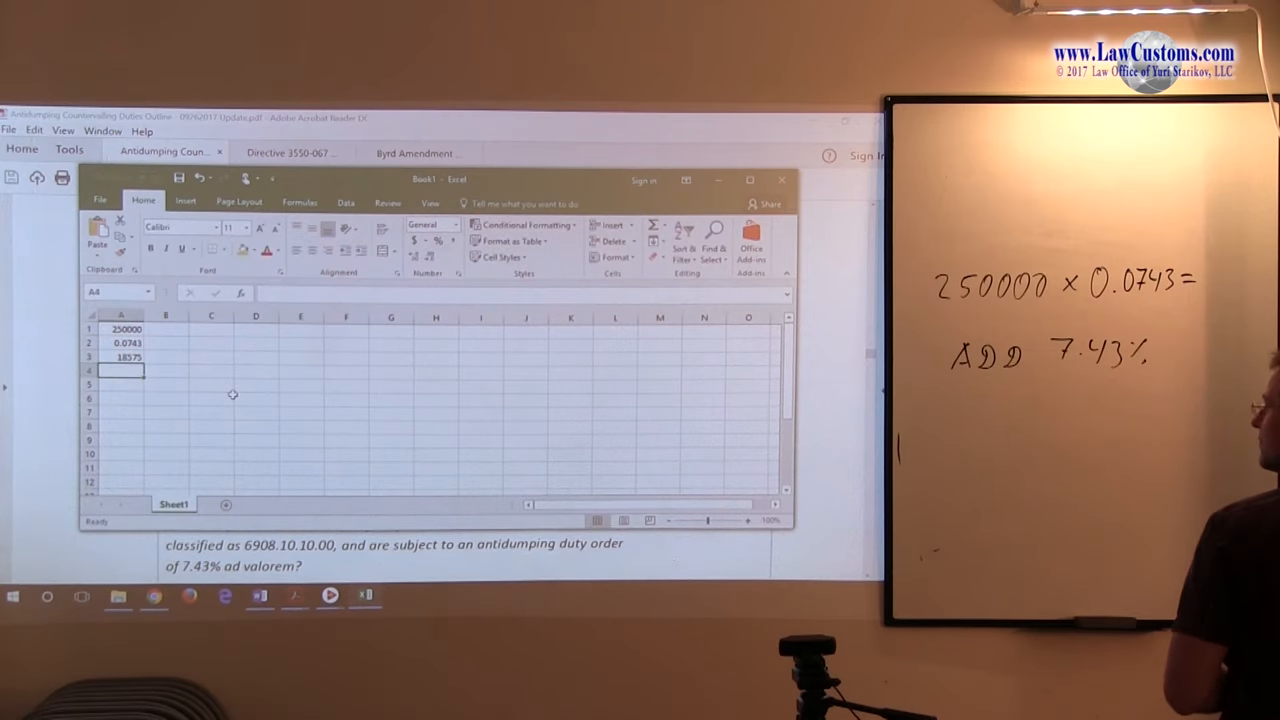